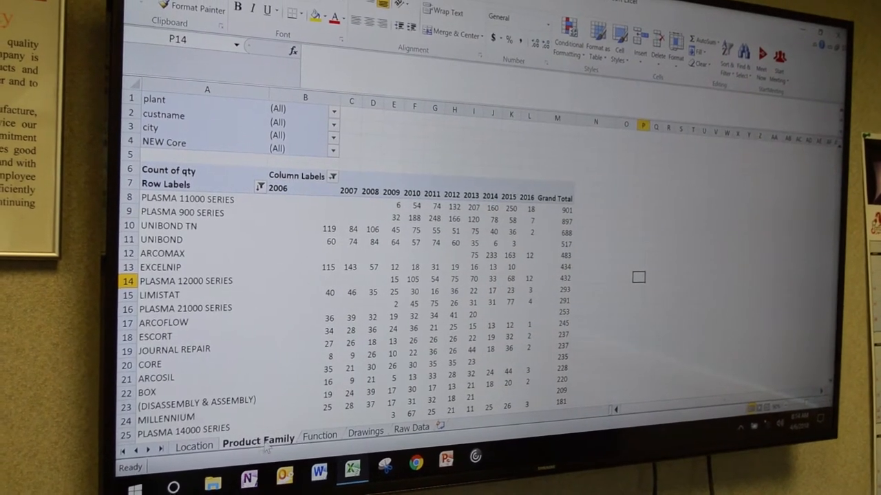
# - On the Function sheet, expand COATING's FILM row to show yearly counts per roll position
pyautogui.click(323, 445)
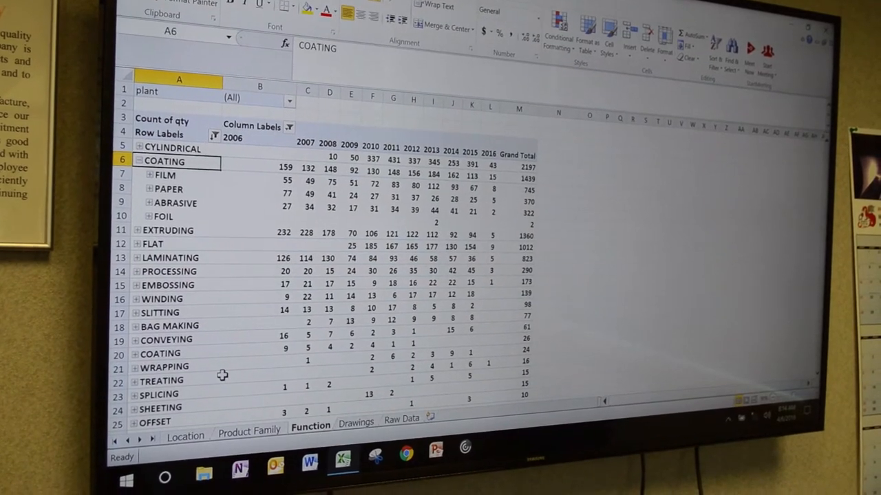
pyautogui.click(149, 175)
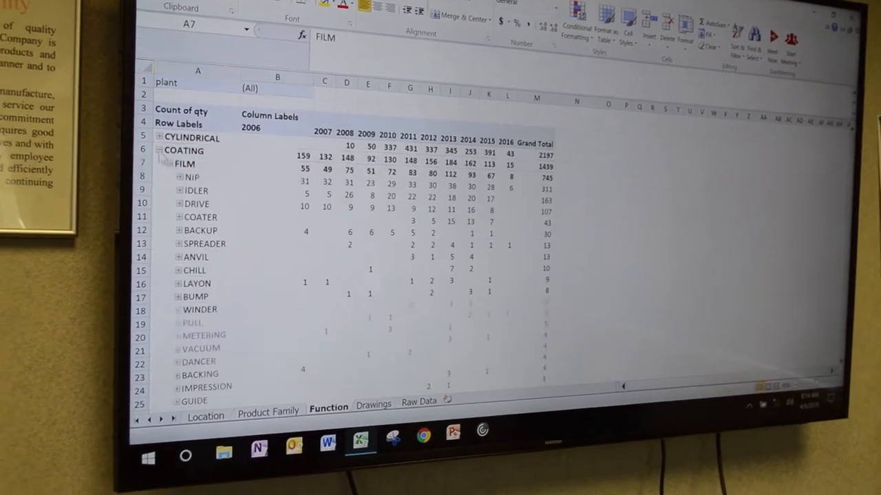